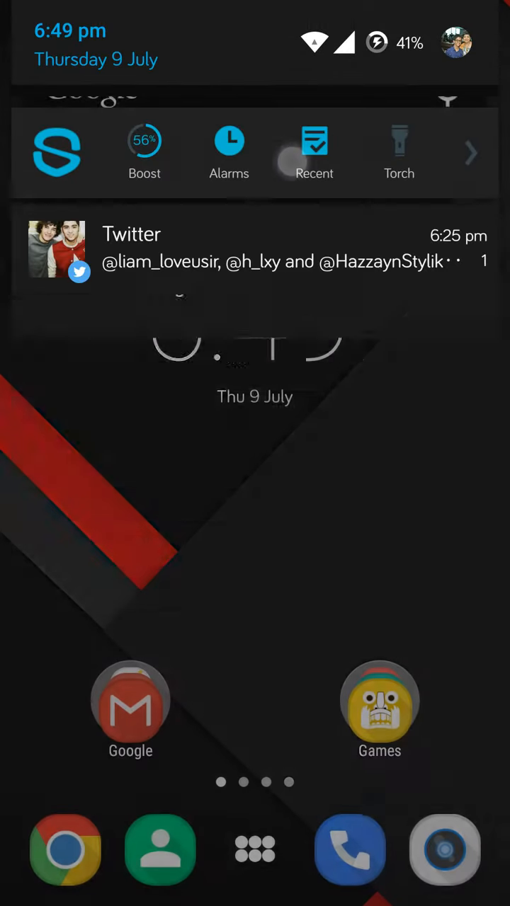
Step: Scroll the main Settings list down to the Device section
scroll("down", 3)
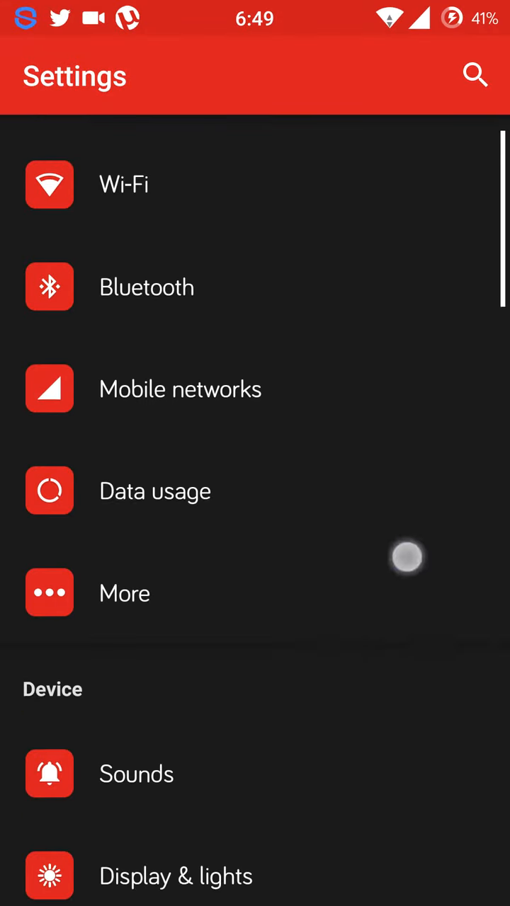
scroll("down", 3)
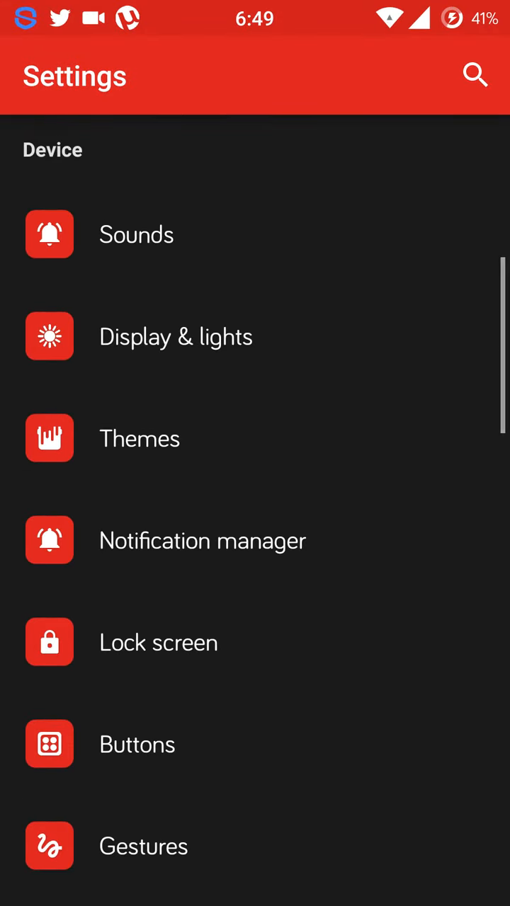
left_click(140, 439)
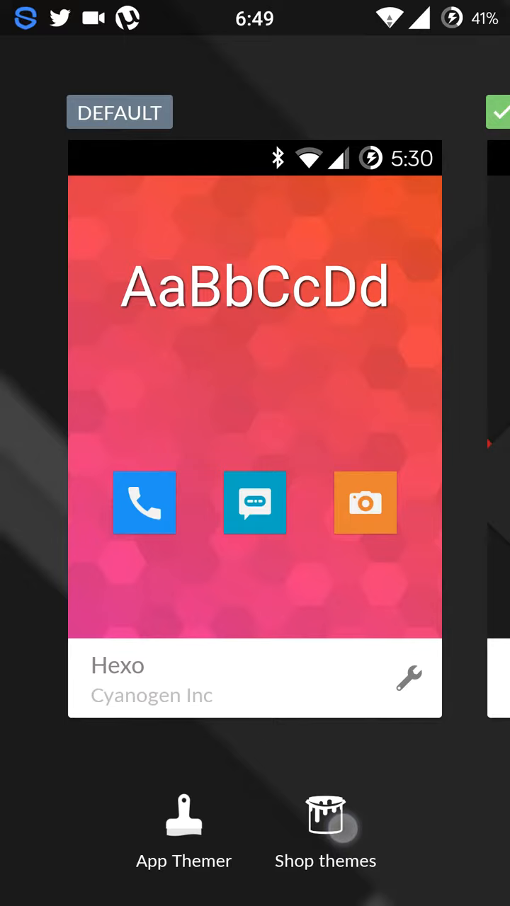
left_click(325, 832)
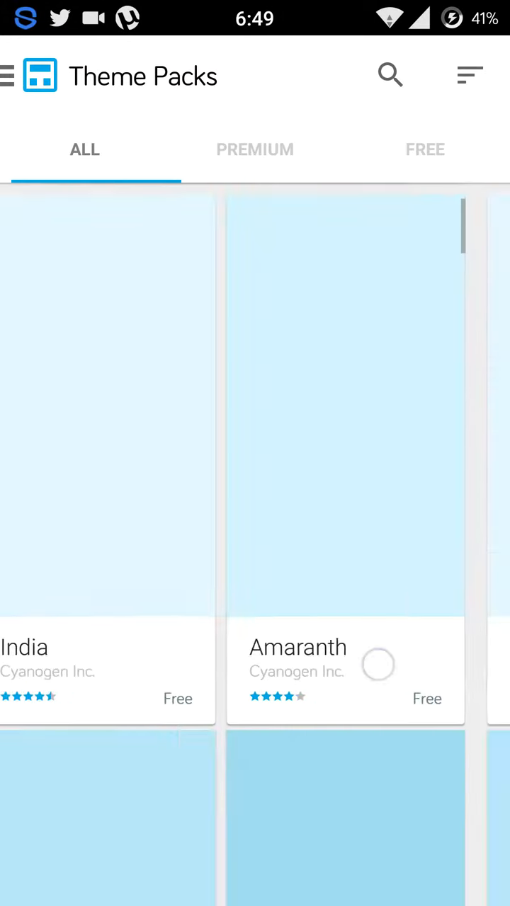
left_click(425, 149)
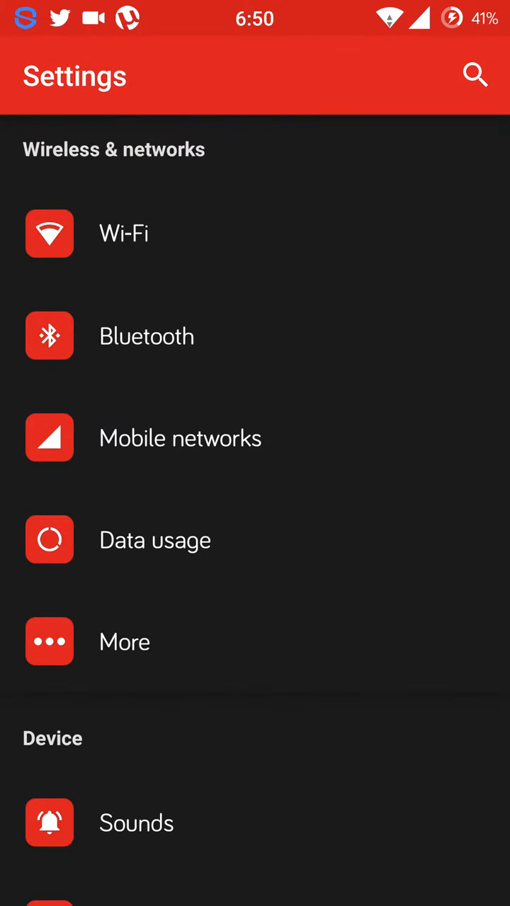
Step: Browse the Buttons settings, then view About phone showing model A0001 and Android 5.0.2
left_click(124, 641)
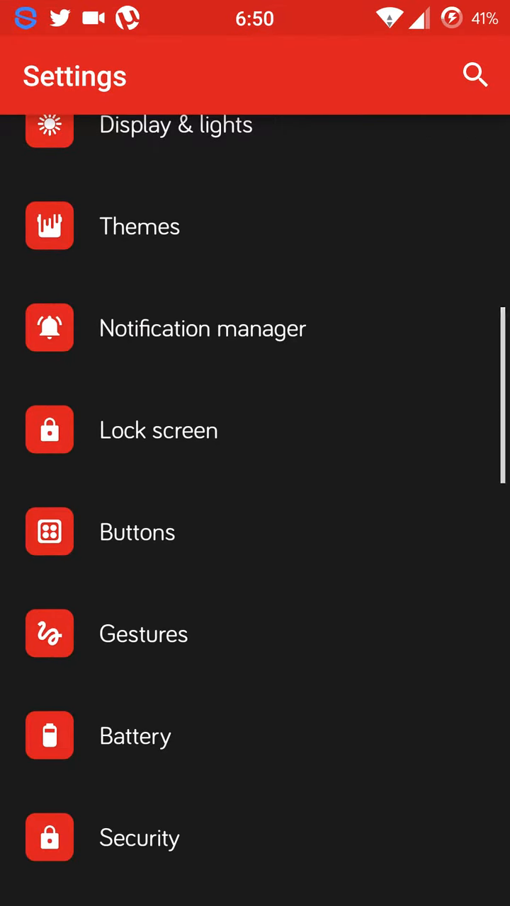
left_click(138, 533)
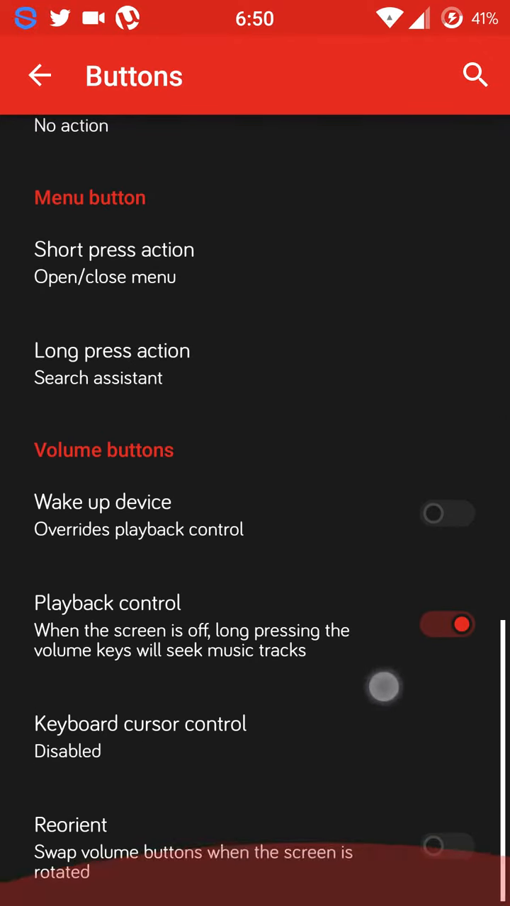
left_click(39, 76)
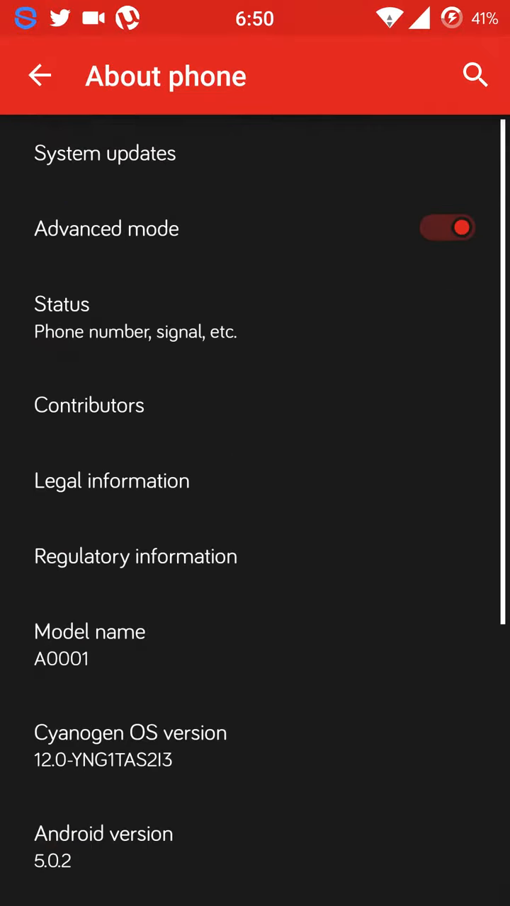
Step: Confirm the system is up to date and review the About phone build details
left_click(105, 153)
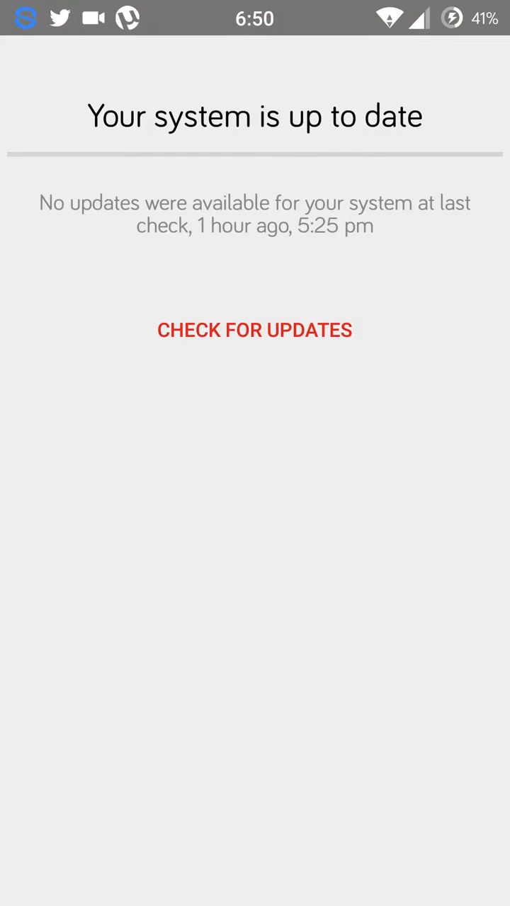
left_click(254, 330)
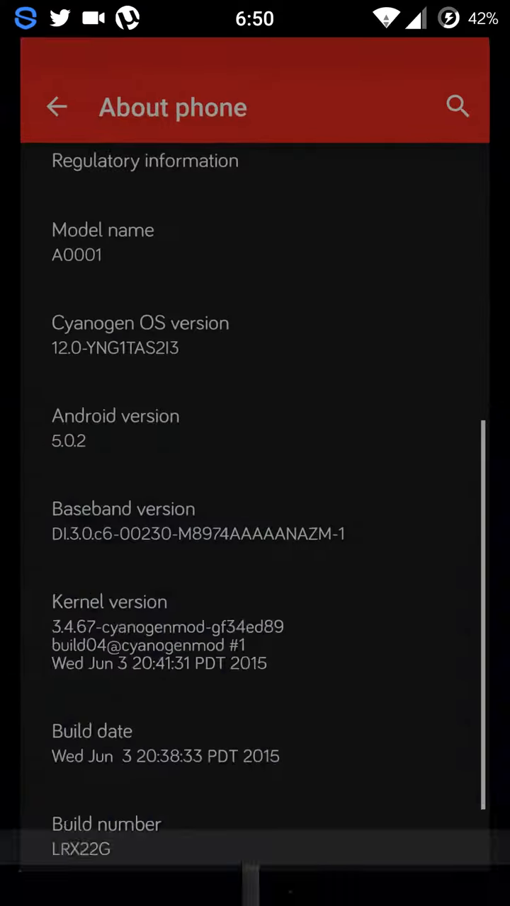
scroll("up", 3)
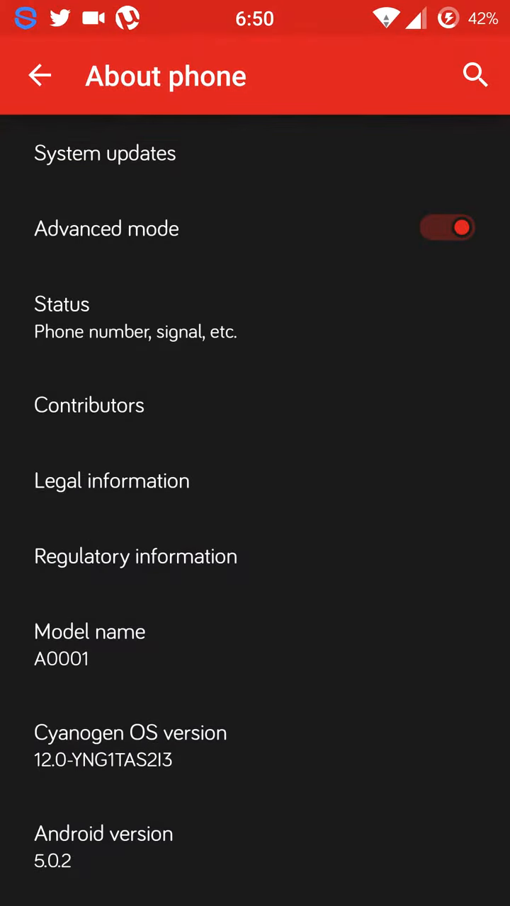
Step: Return to the main settings list and scroll back to its top
left_click(39, 75)
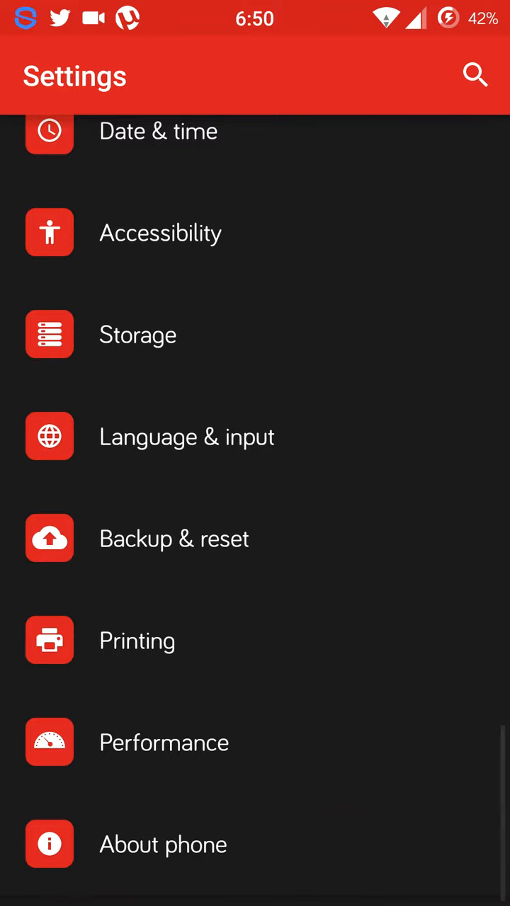
scroll("up", 3)
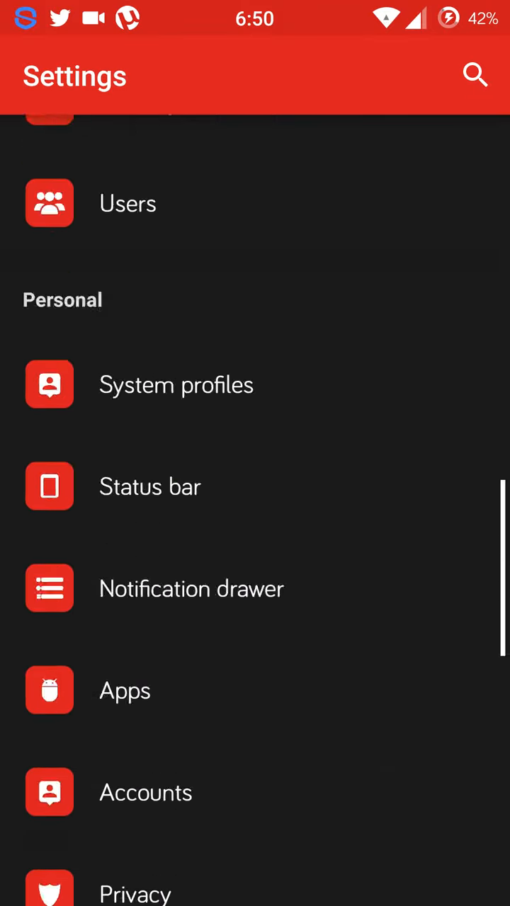
scroll("up", 3)
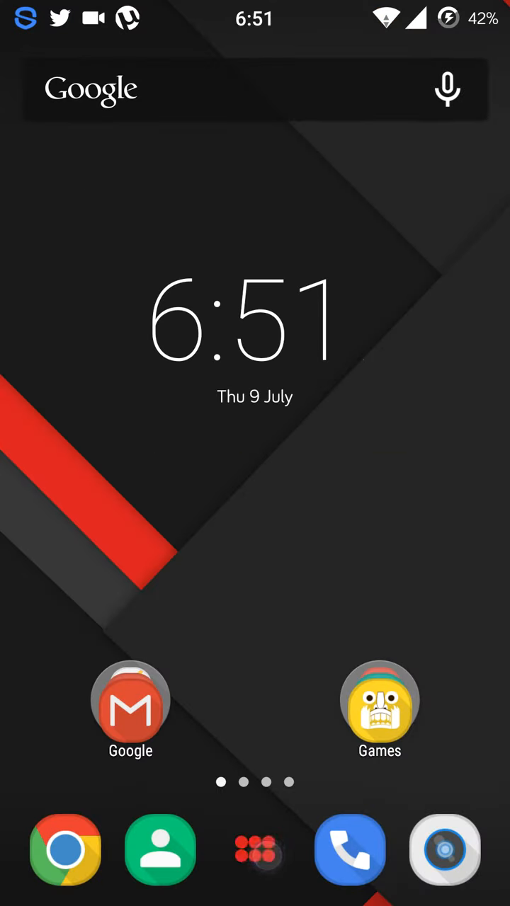
Step: Launch Flipkart from the second page of the app drawer
left_click(255, 851)
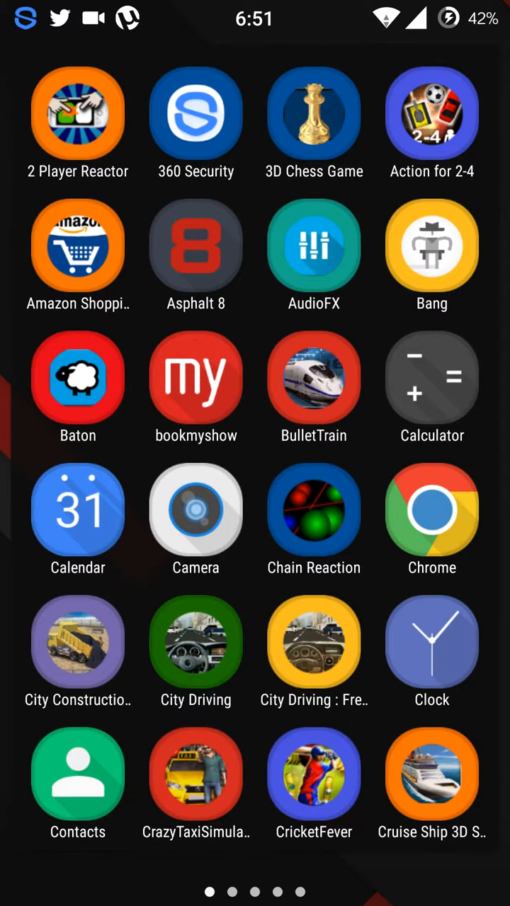
scroll("left", 3)
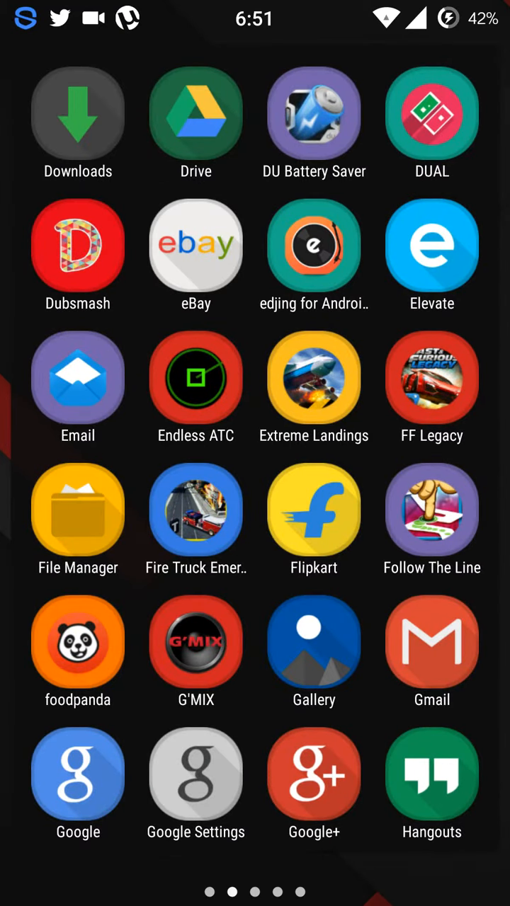
left_click(314, 508)
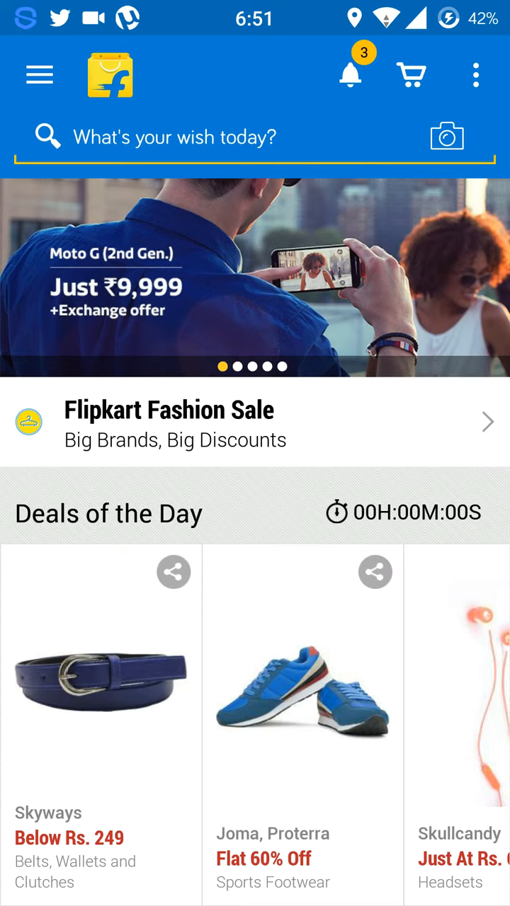
Step: Search Flipkart for "oneplus one" and browse the results
left_click(255, 138)
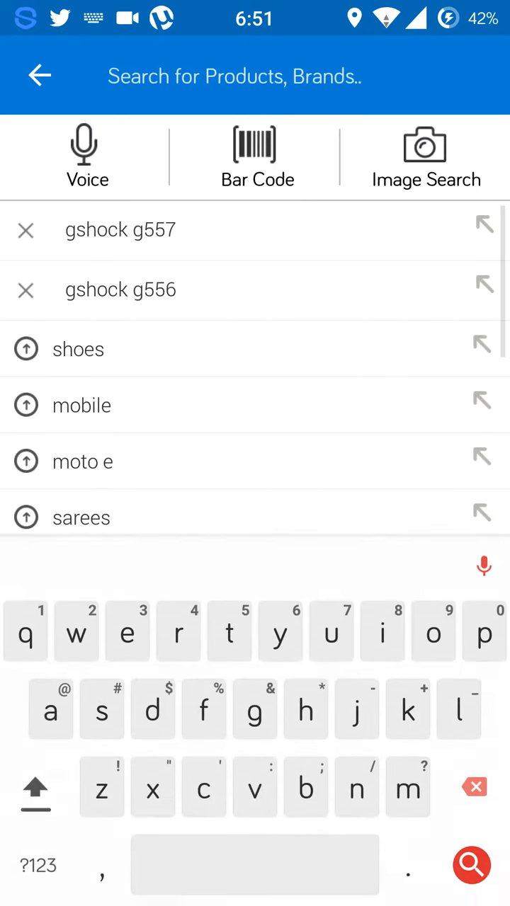
type("one")
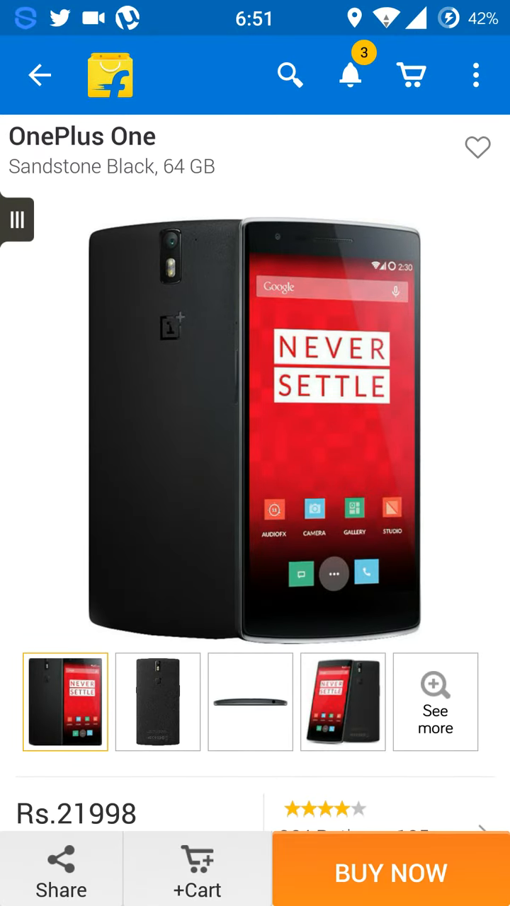
scroll("down", 3)
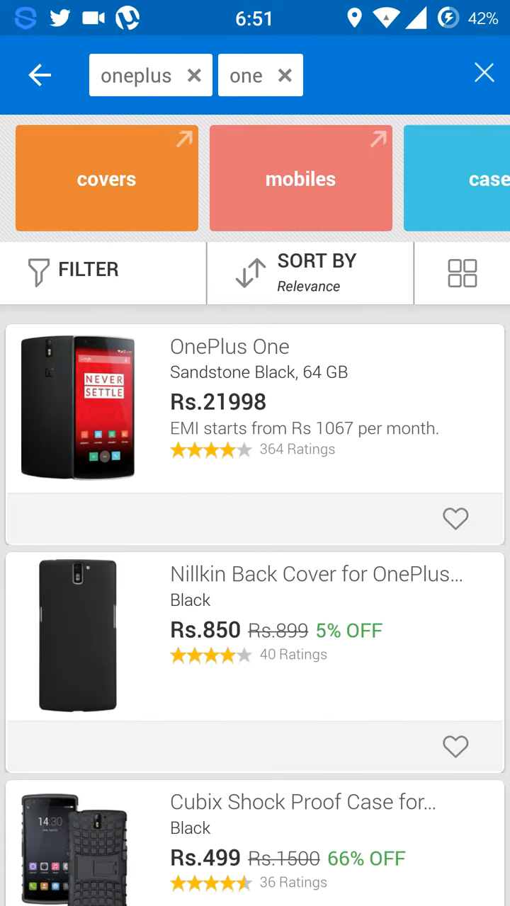
scroll("down", 3)
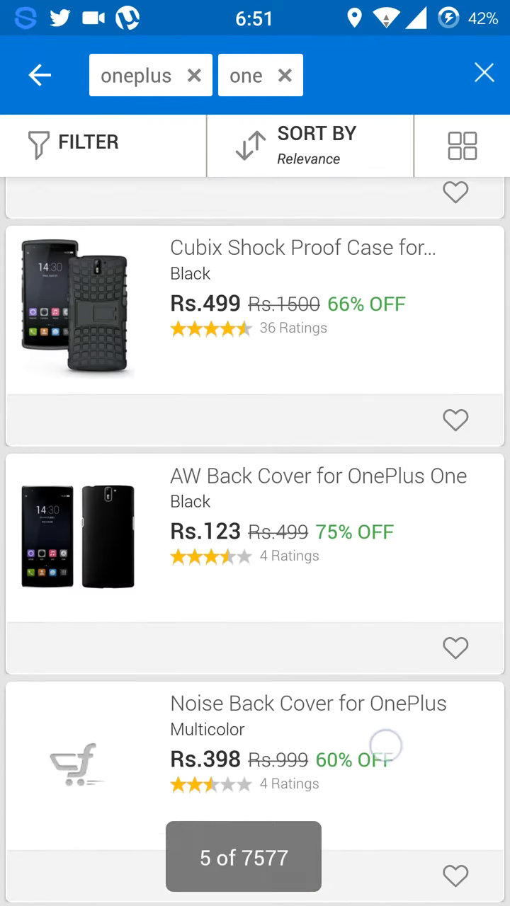
scroll("down", 3)
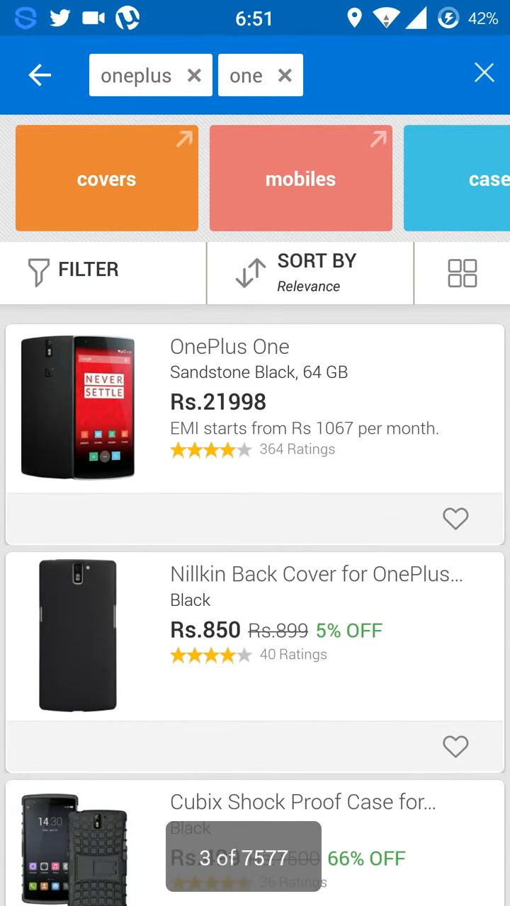
Step: Narrow results to mobiles, find the Sandstone Black 64 GB at Rs.21998, then exit
left_click(300, 177)
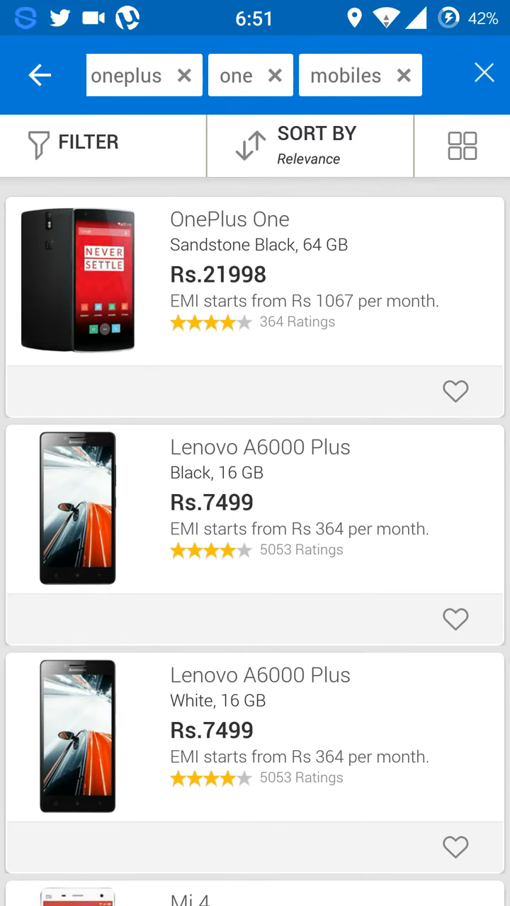
scroll("down", 3)
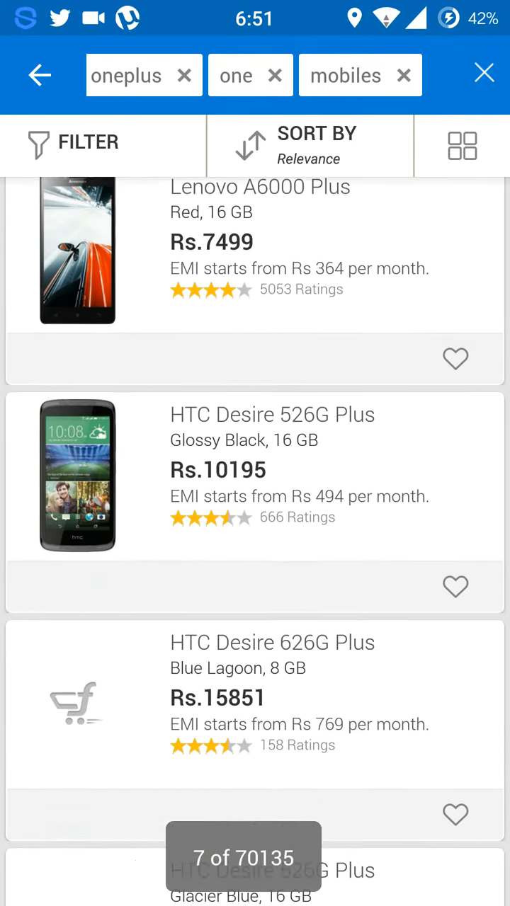
scroll("down", 3)
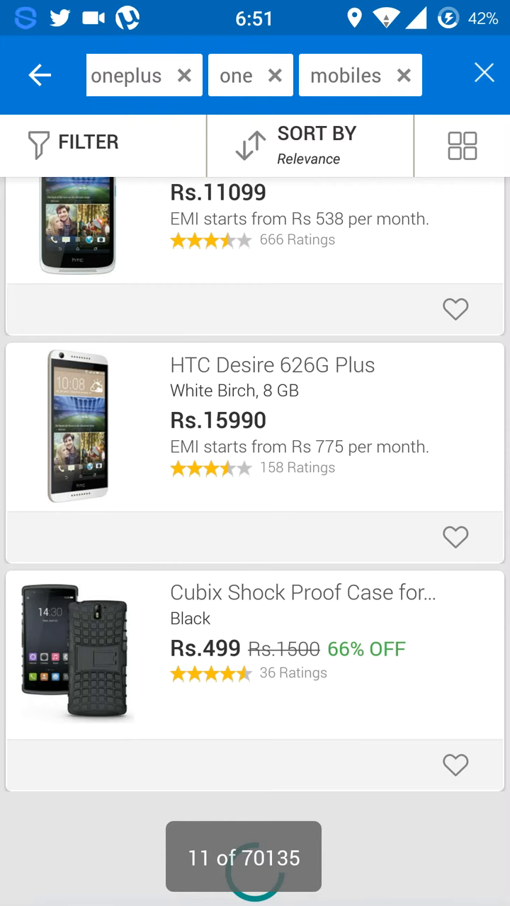
key("home")
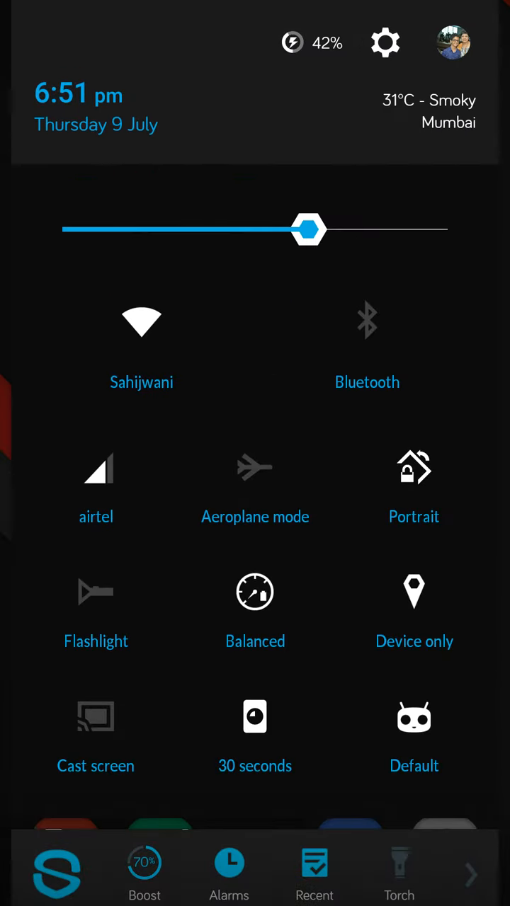
Step: Reopen Settings from the quick settings gear and scroll to the lower system entries
left_click(385, 42)
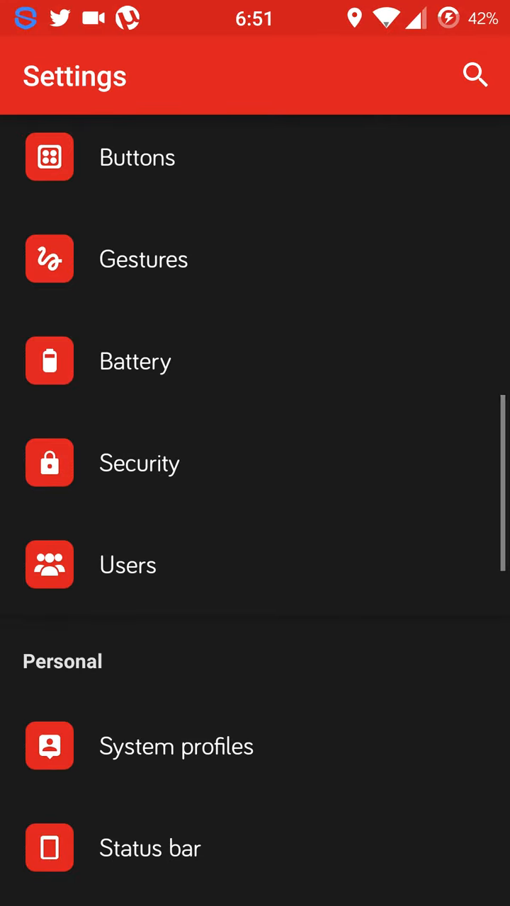
scroll("down", 3)
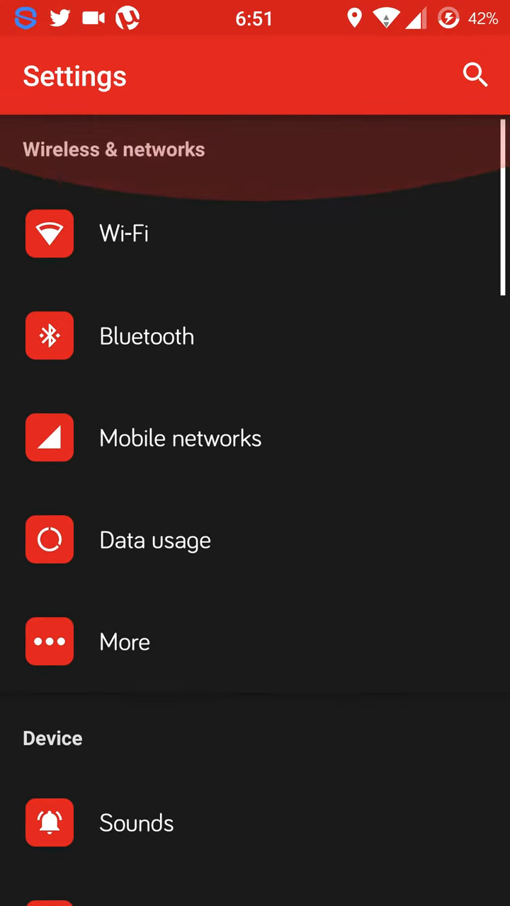
scroll("down", 3)
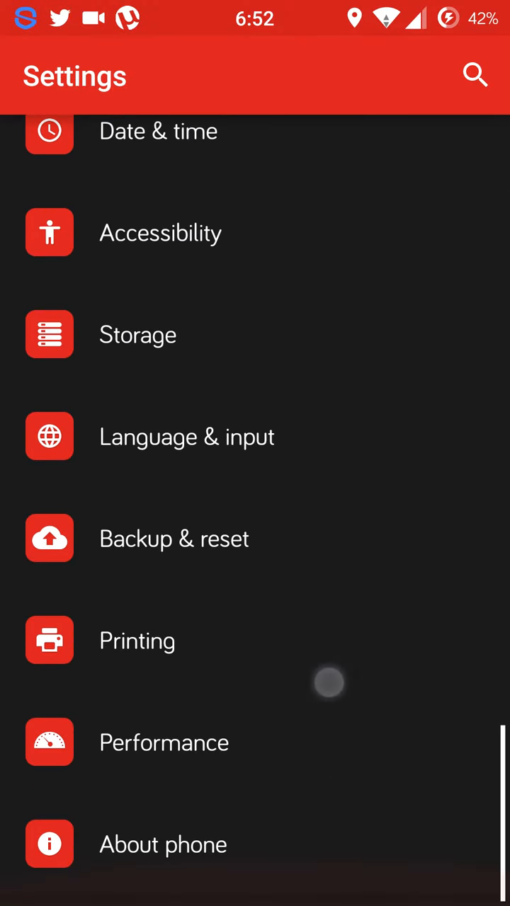